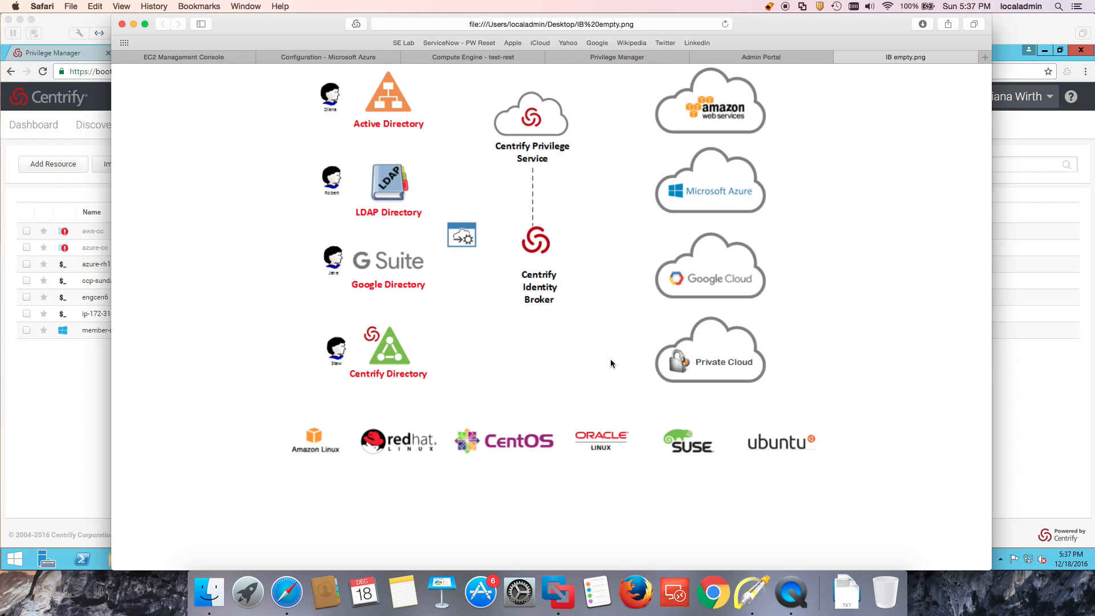
{"action": "mouse_move", "coordinate": [640, 358]}
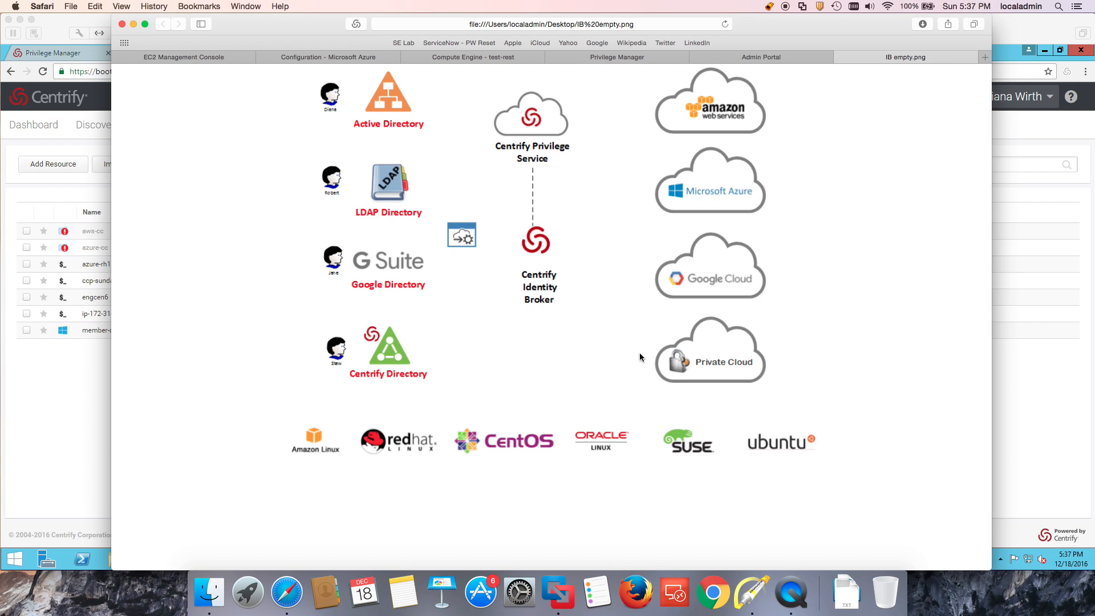
{"action": "mouse_move", "coordinate": [611, 103]}
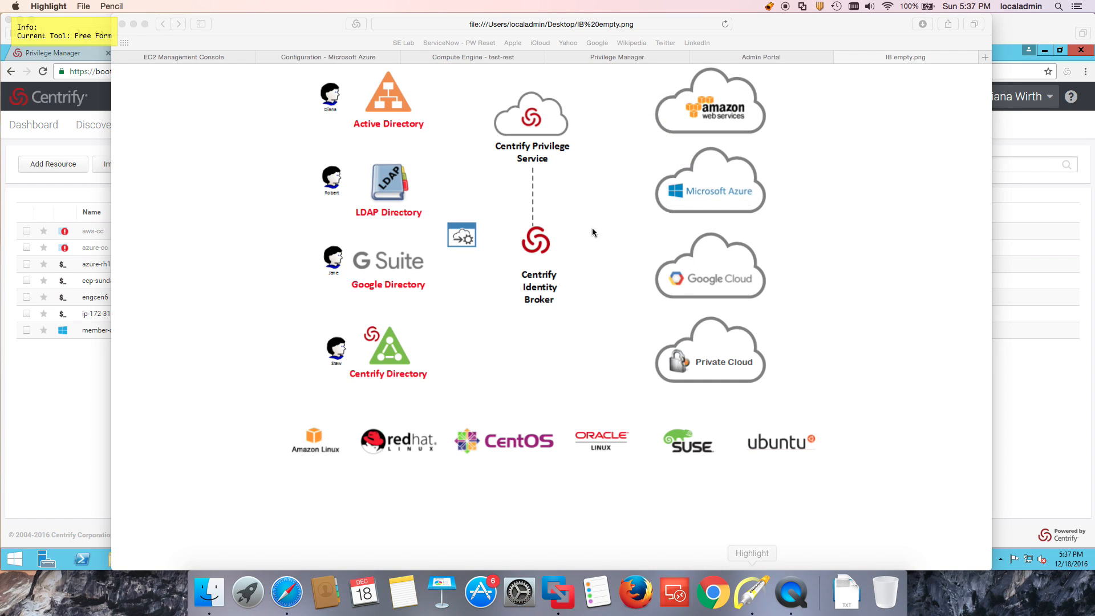
Draw an arrow at Centrify Privilege Service, then a red box around the Linux logos.
{"action": "left_click_drag", "start_coordinate": [615, 125], "coordinate": [576, 113]}
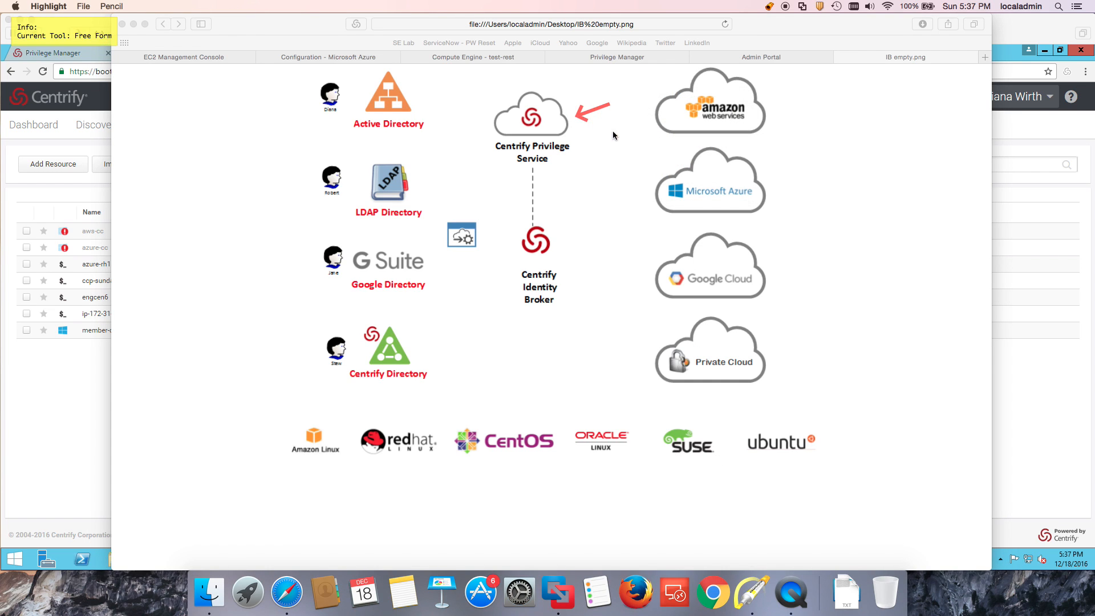
{"action": "mouse_move", "coordinate": [650, 157]}
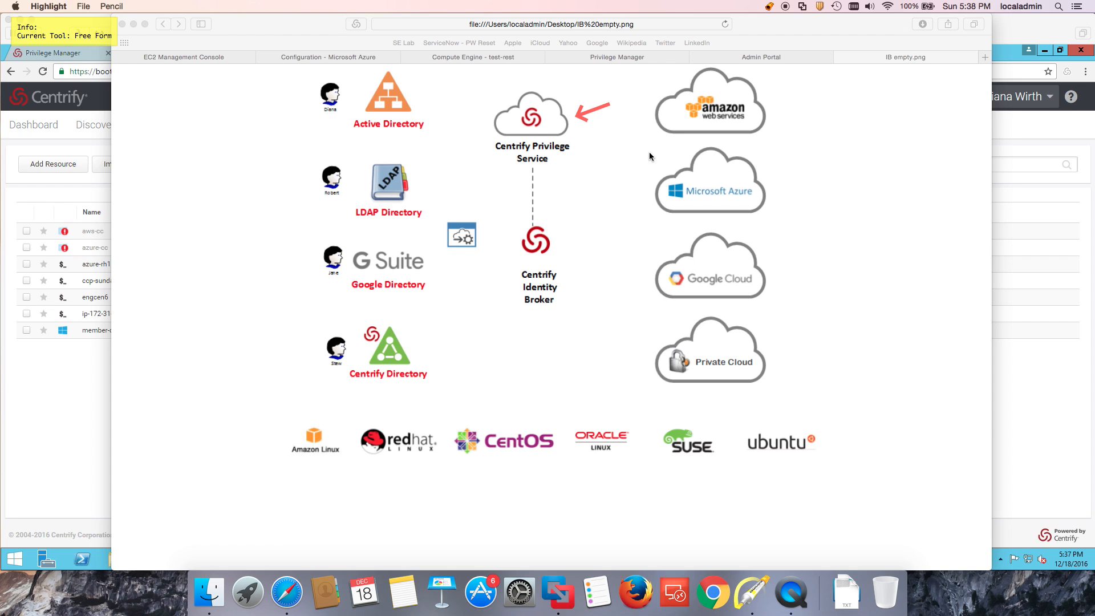
{"action": "mouse_move", "coordinate": [591, 241]}
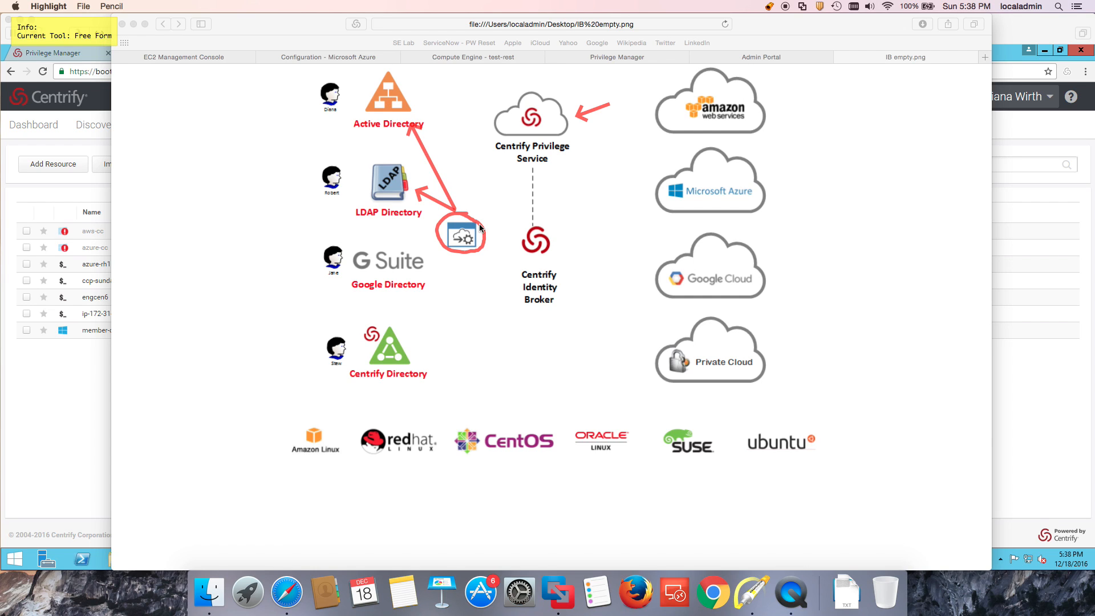
{"action": "mouse_move", "coordinate": [628, 94]}
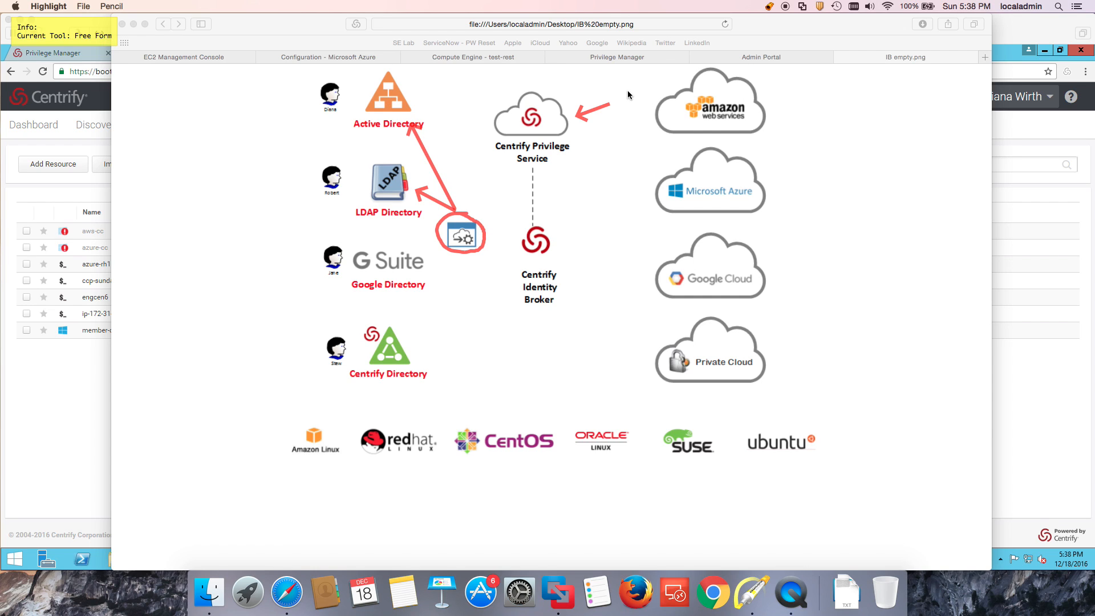
{"action": "left_click_drag", "start_coordinate": [632, 87], "coordinate": [620, 118]}
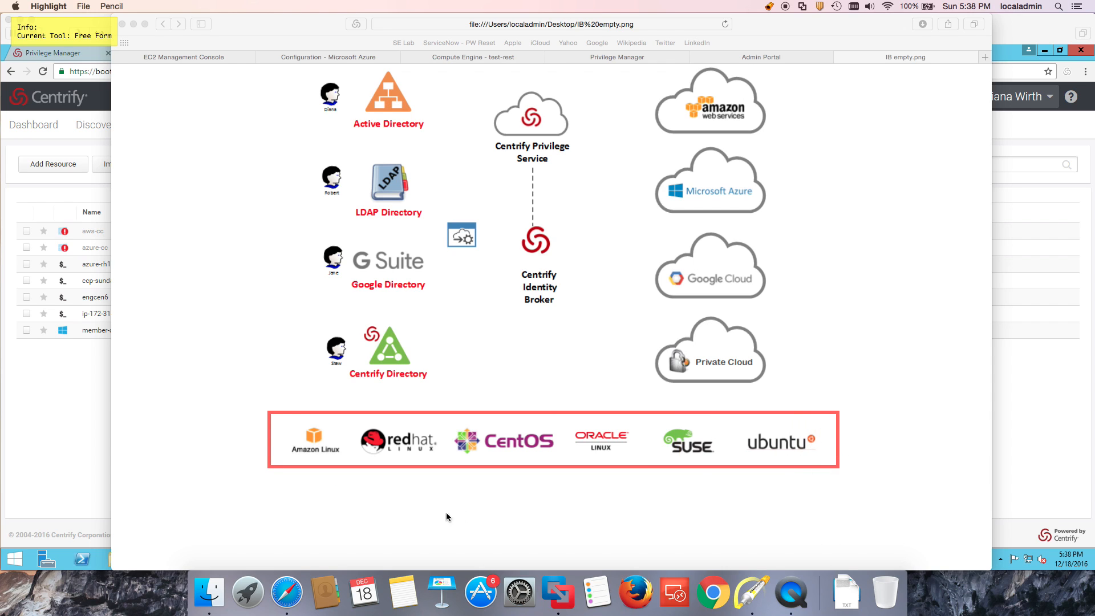
{"action": "mouse_move", "coordinate": [568, 469]}
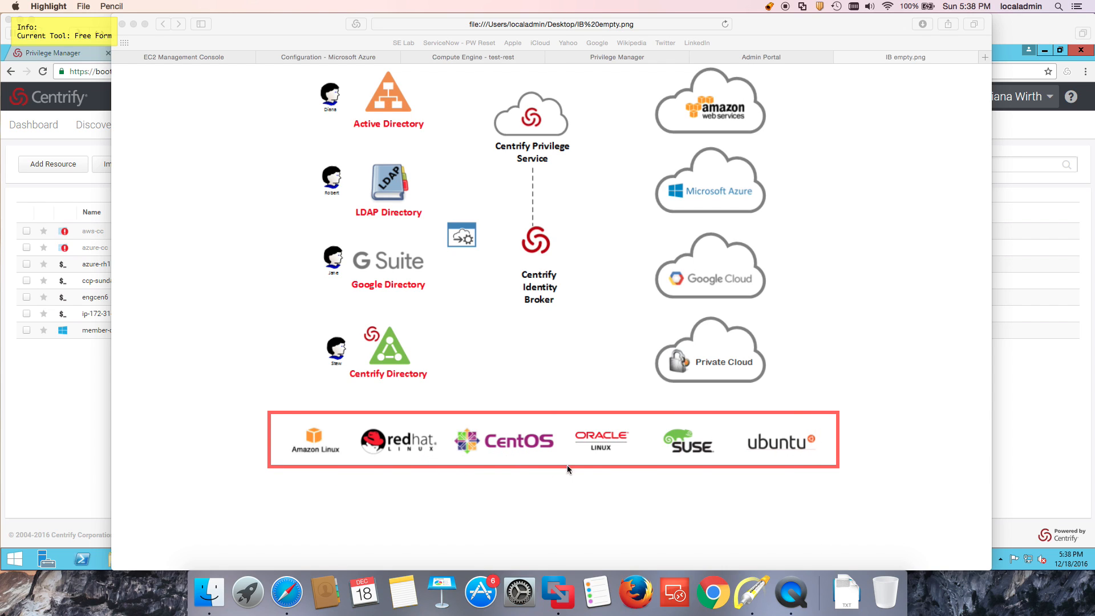
{"action": "mouse_move", "coordinate": [790, 460]}
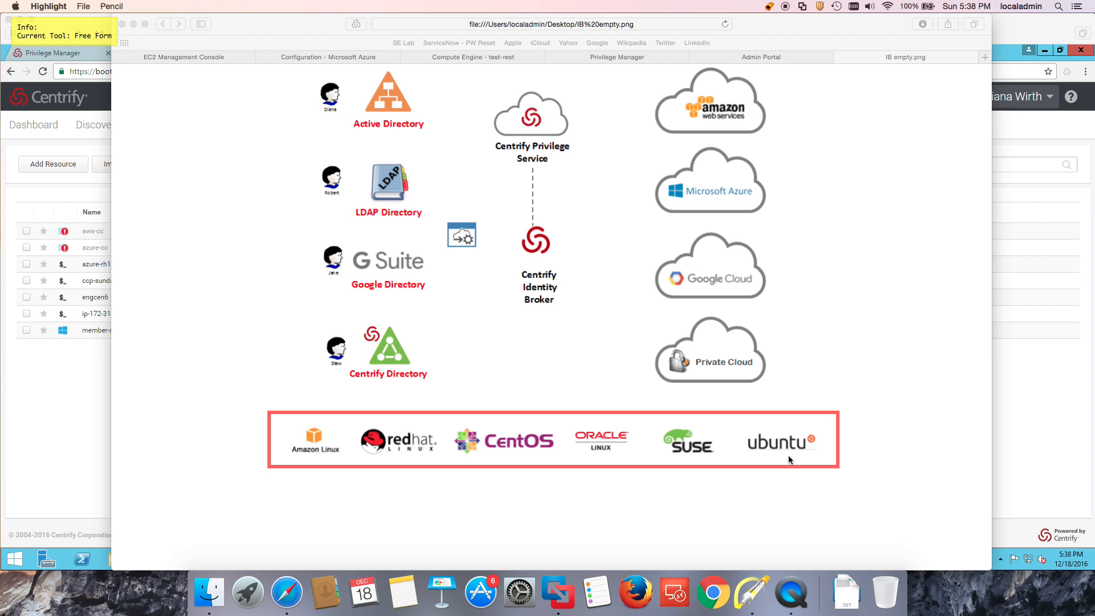
{"action": "mouse_move", "coordinate": [553, 401]}
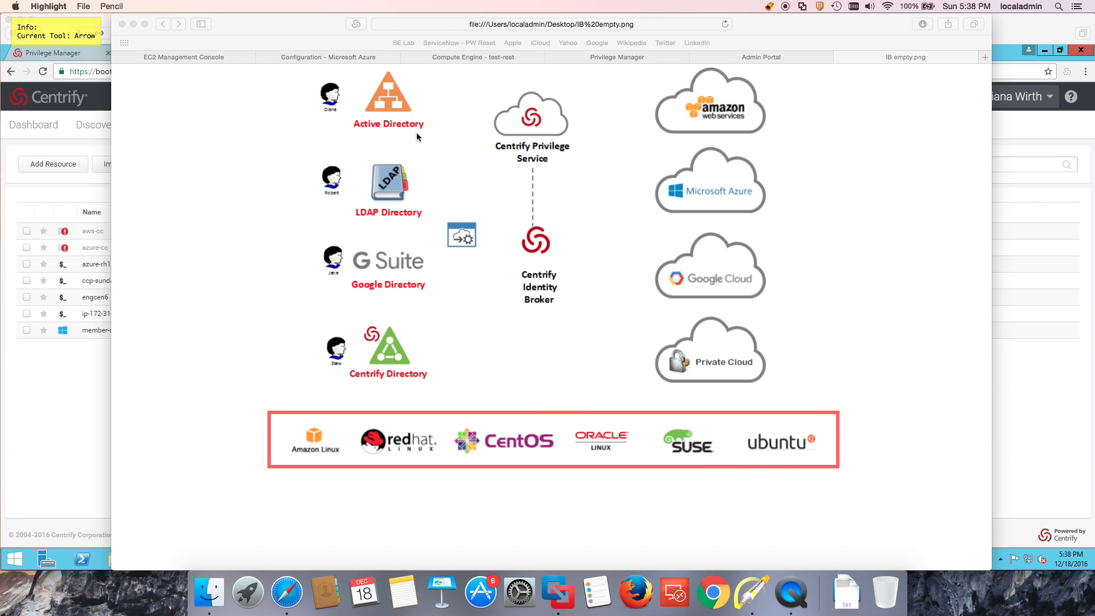
Draw red arrows from Active Directory to the connector, the connector to the broker, and broker to Private Cloud.
{"action": "left_click_drag", "start_coordinate": [417, 137], "coordinate": [451, 206]}
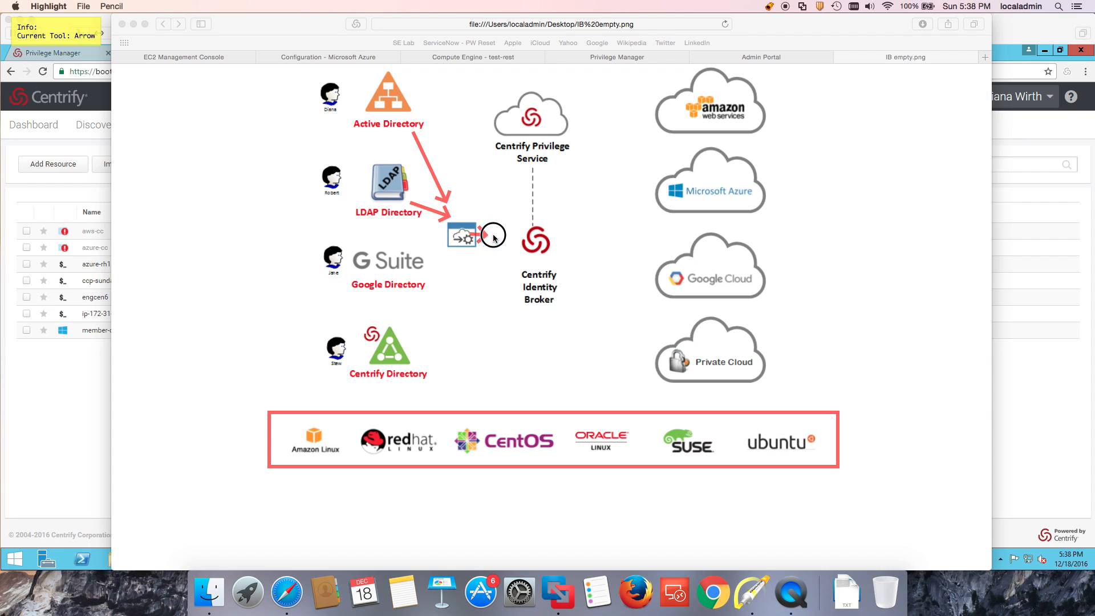
{"action": "left_click_drag", "start_coordinate": [482, 234], "coordinate": [667, 133]}
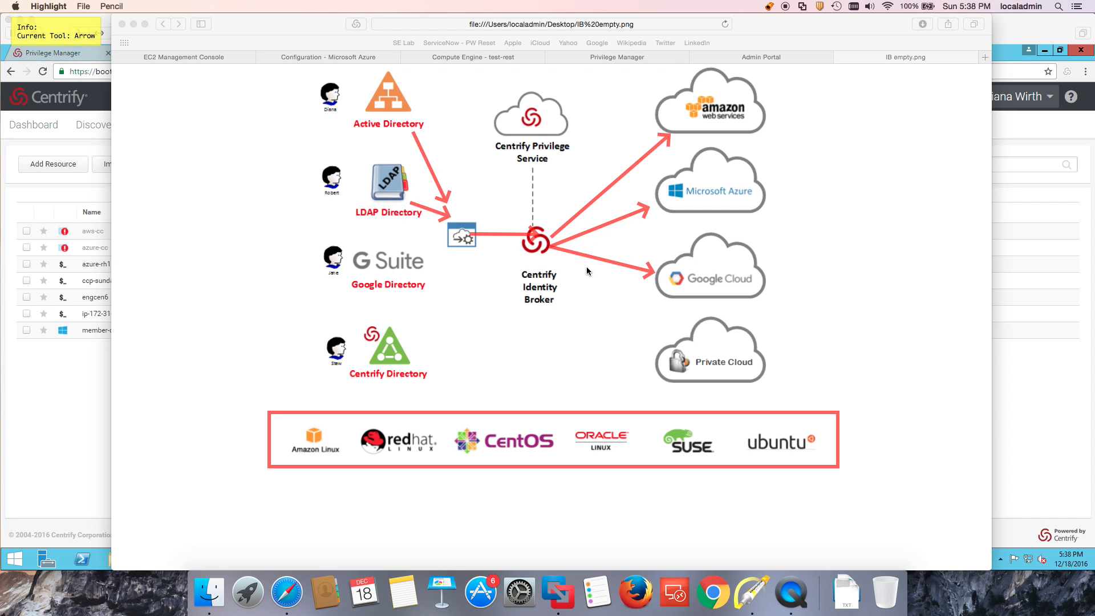
{"action": "left_click_drag", "start_coordinate": [548, 251], "coordinate": [671, 342]}
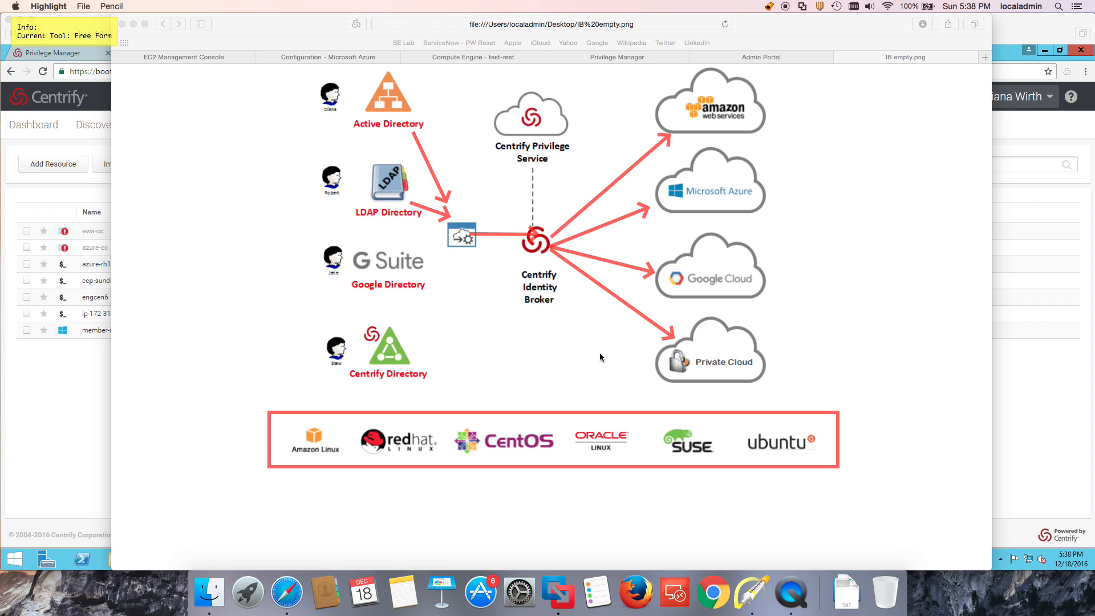
{"action": "mouse_move", "coordinate": [593, 351]}
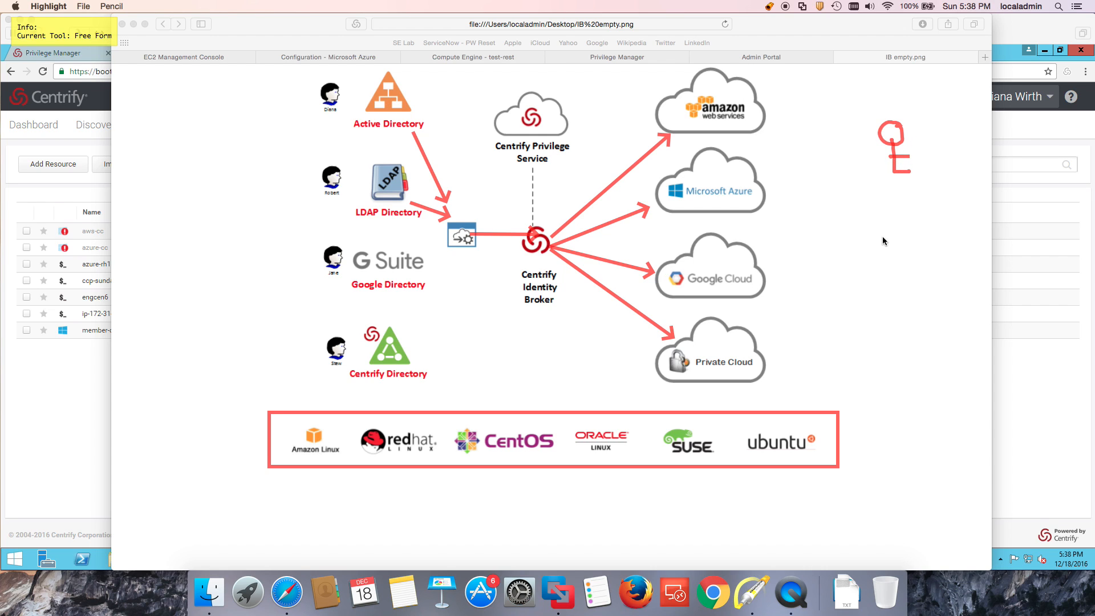
Sketch a user figure beside the Amazon cloud and link the triangle sketch to the clouds.
{"action": "left_click_drag", "start_coordinate": [887, 250], "coordinate": [920, 255]}
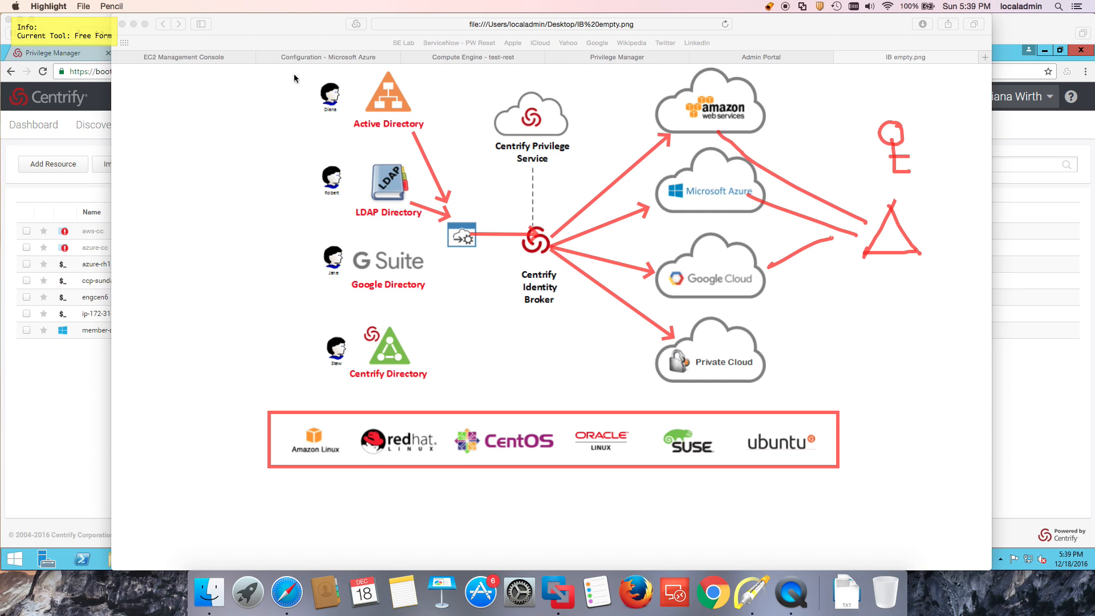
{"action": "left_click_drag", "start_coordinate": [283, 66], "coordinate": [430, 221]}
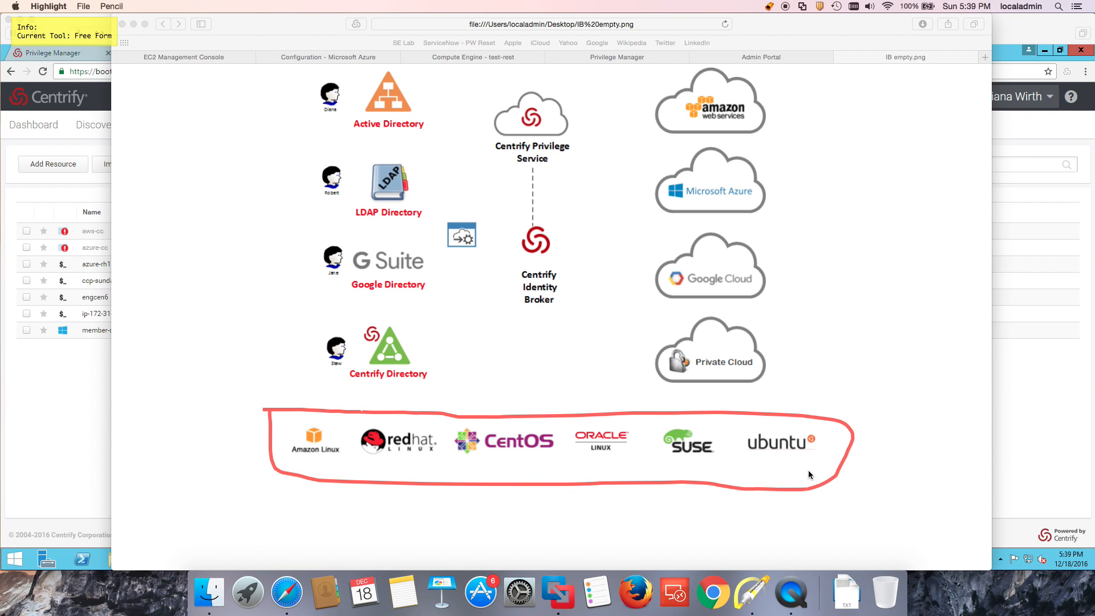
{"action": "mouse_move", "coordinate": [836, 167]}
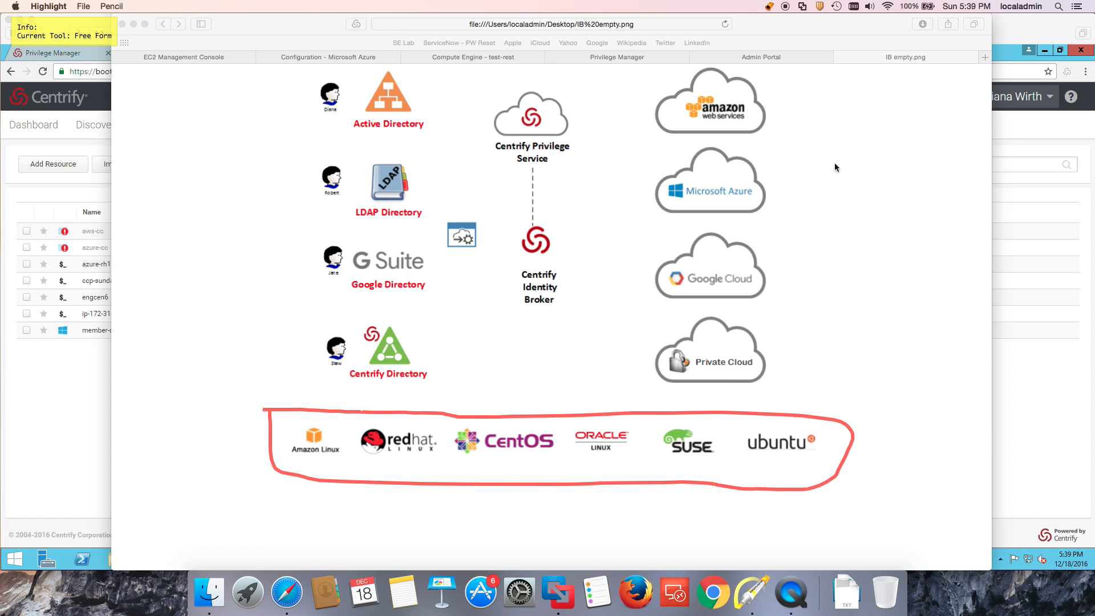
{"action": "mouse_move", "coordinate": [577, 421]}
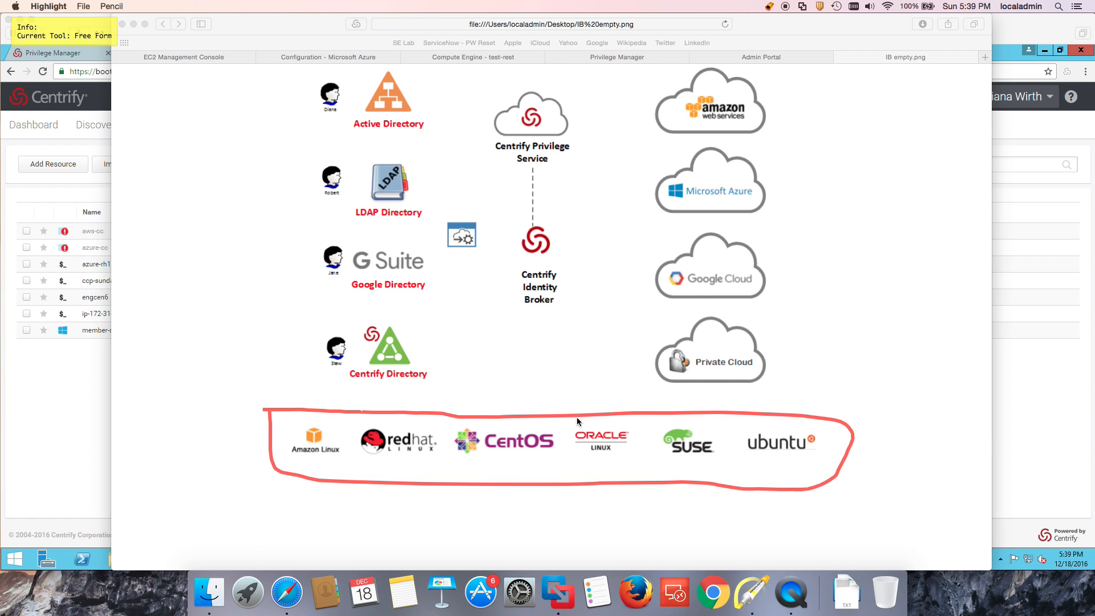
Draw a red freehand arrow from the Linux logos up to Centrify Privilege Service.
{"action": "left_click_drag", "start_coordinate": [619, 412], "coordinate": [535, 146]}
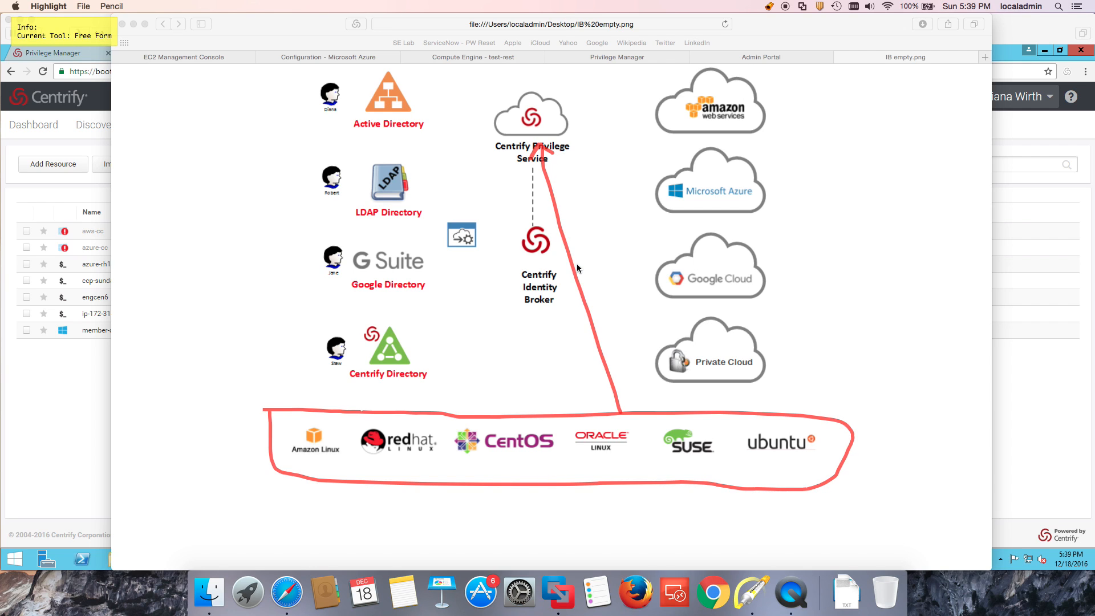
{"action": "mouse_move", "coordinate": [621, 352]}
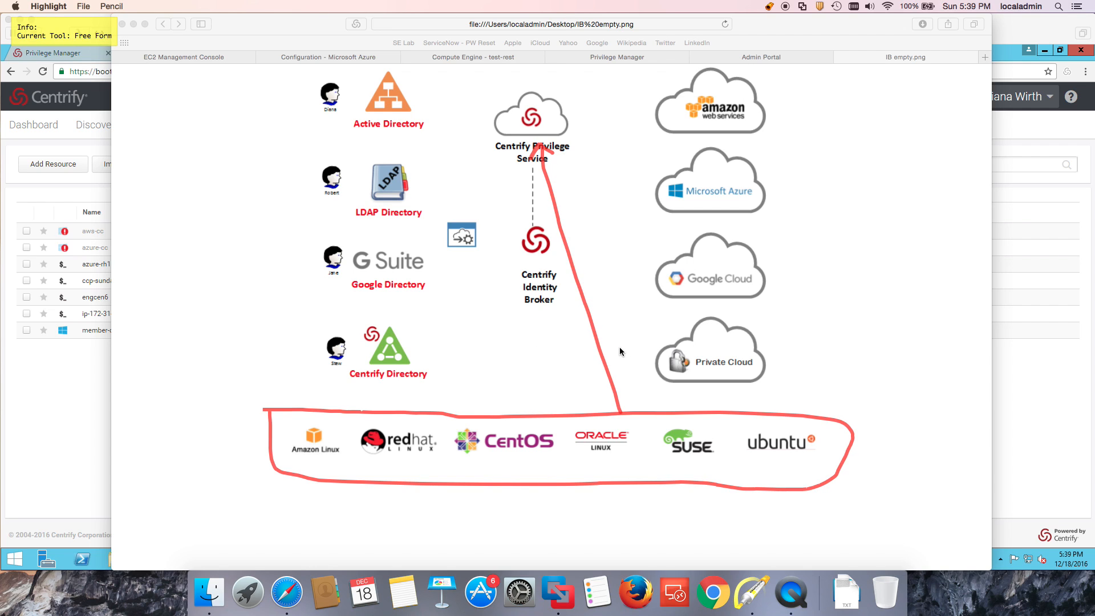
{"action": "mouse_move", "coordinate": [738, 424]}
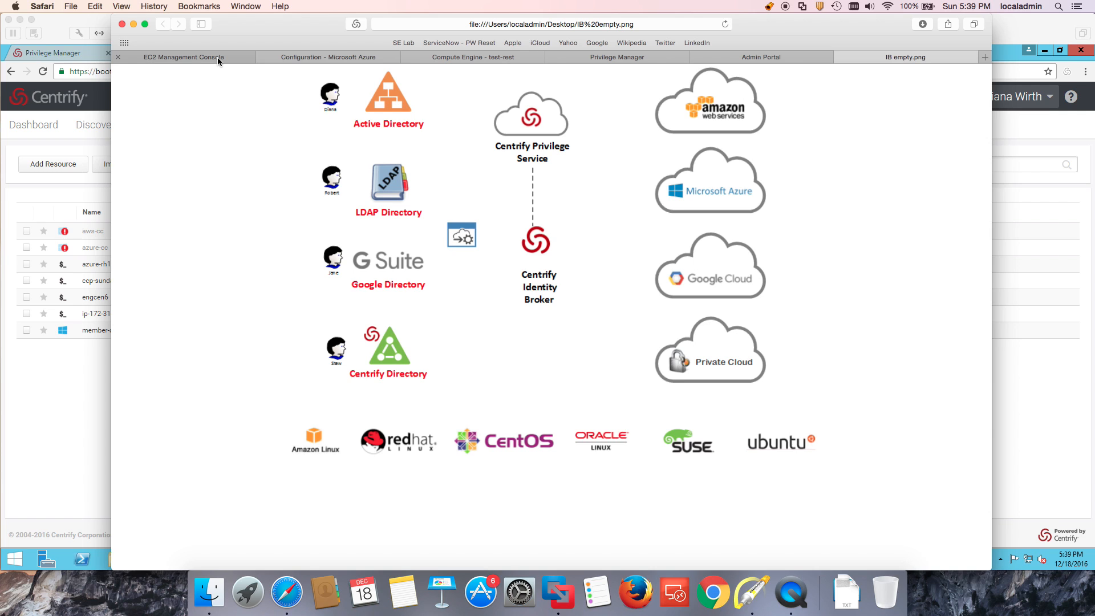
View the AWS EC2 instance list, Azure azure-rh1 public IP configuration, and Google Cloud VM instances.
{"action": "left_click", "coordinate": [184, 56]}
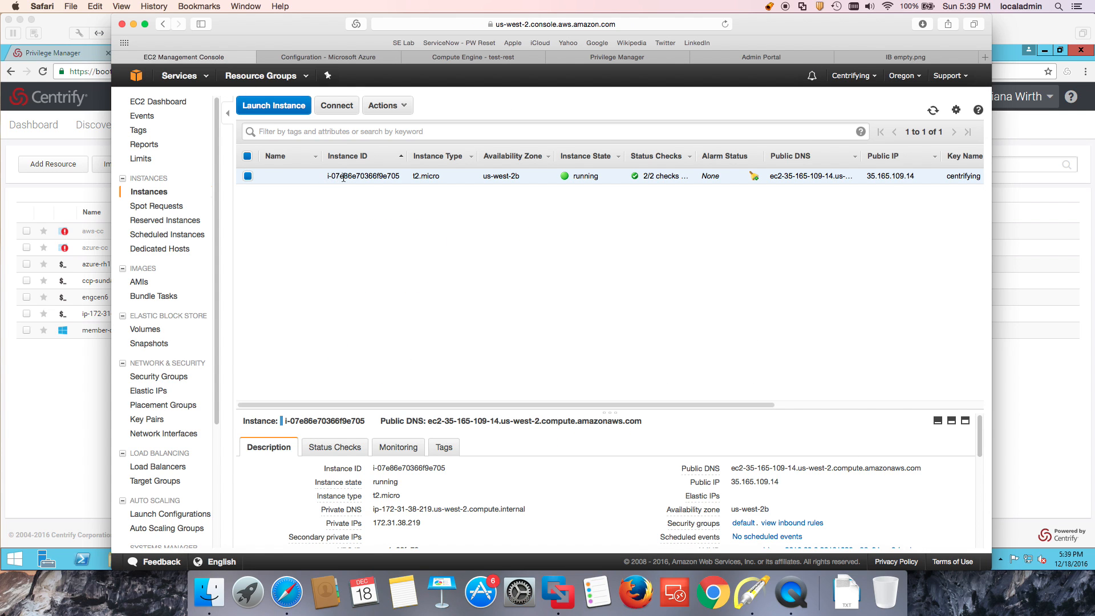
{"action": "mouse_move", "coordinate": [490, 176]}
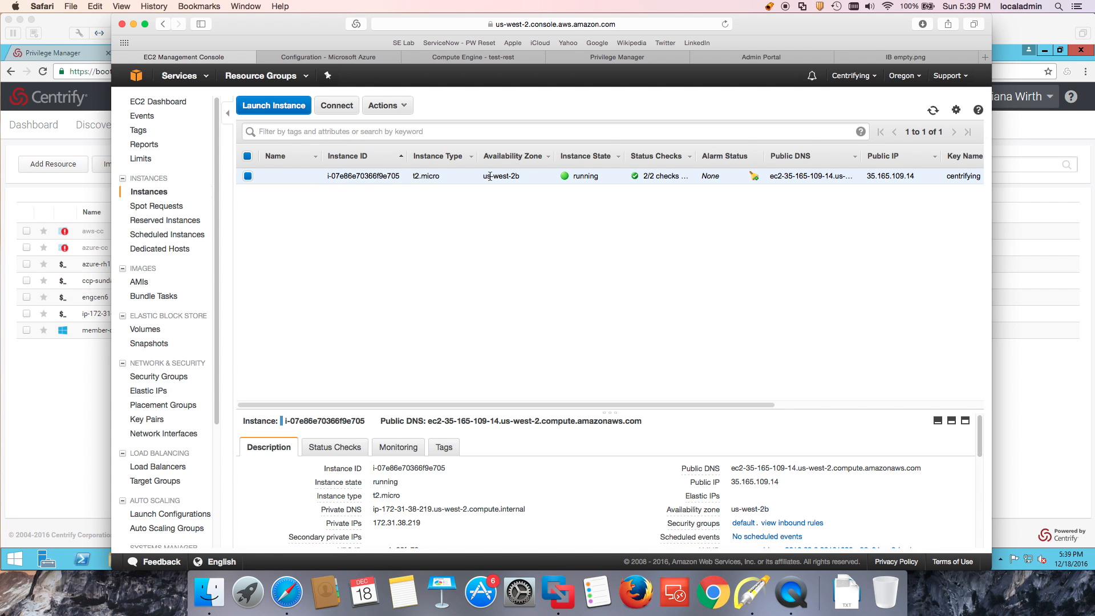
{"action": "left_click", "coordinate": [327, 56]}
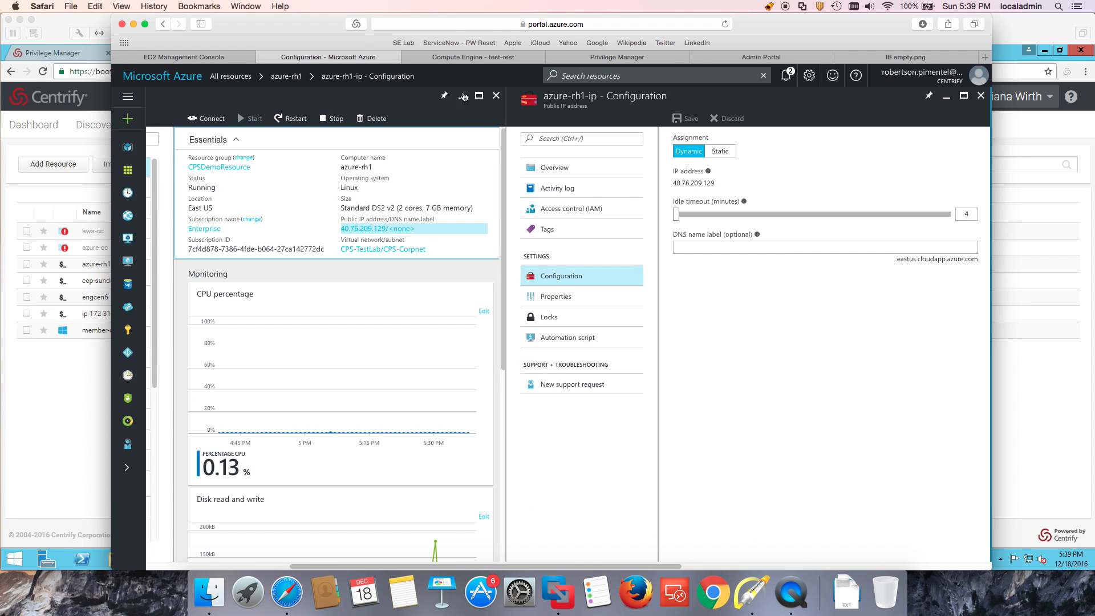
{"action": "left_click", "coordinate": [474, 56]}
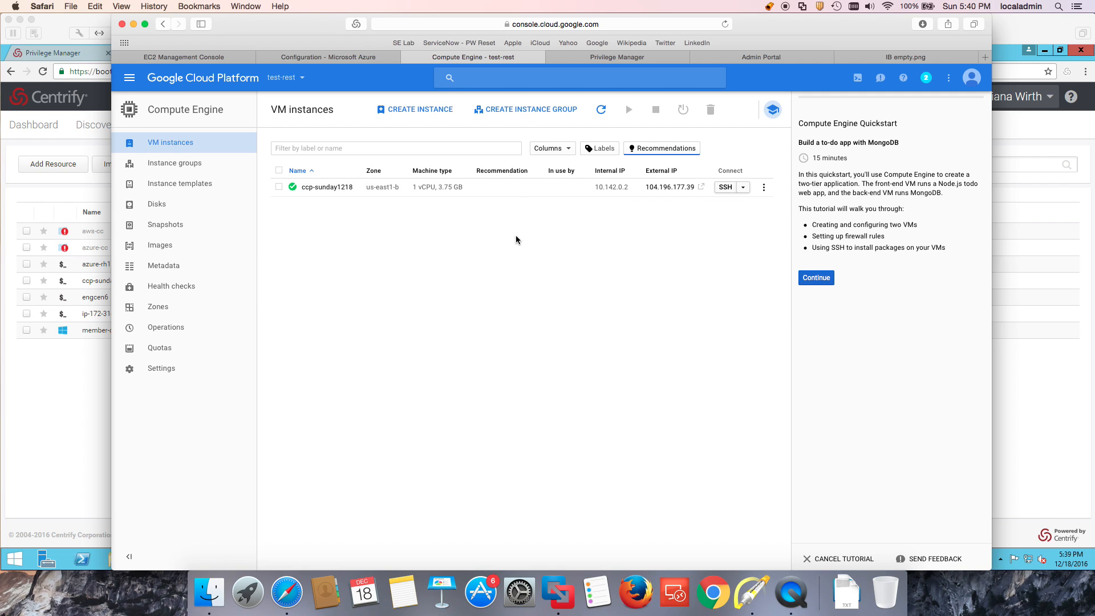
{"action": "mouse_move", "coordinate": [459, 236]}
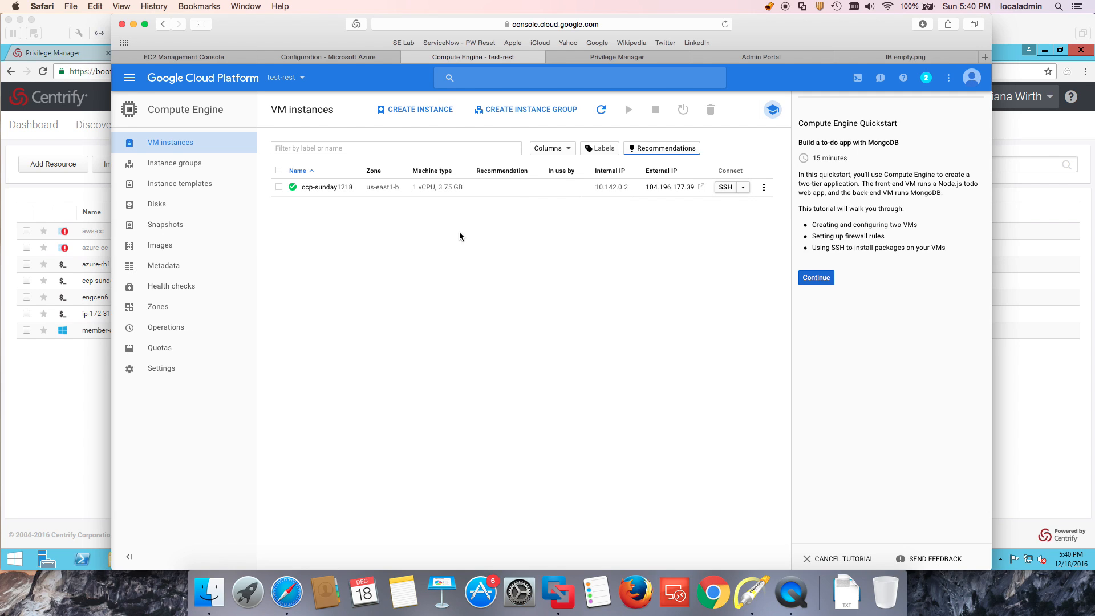
{"action": "mouse_move", "coordinate": [584, 301]}
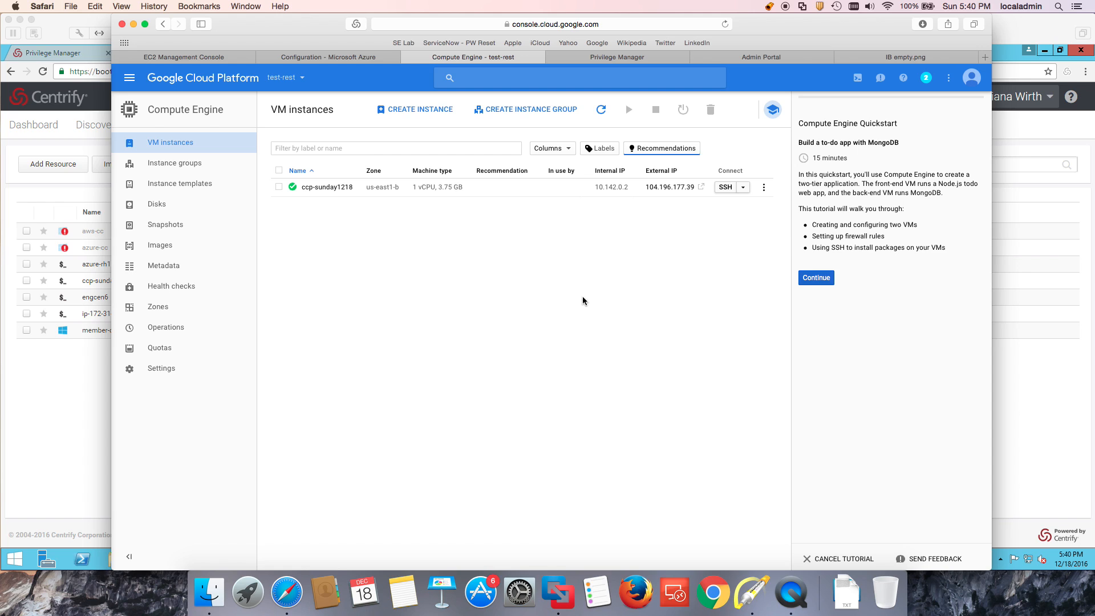
{"action": "mouse_move", "coordinate": [762, 529]}
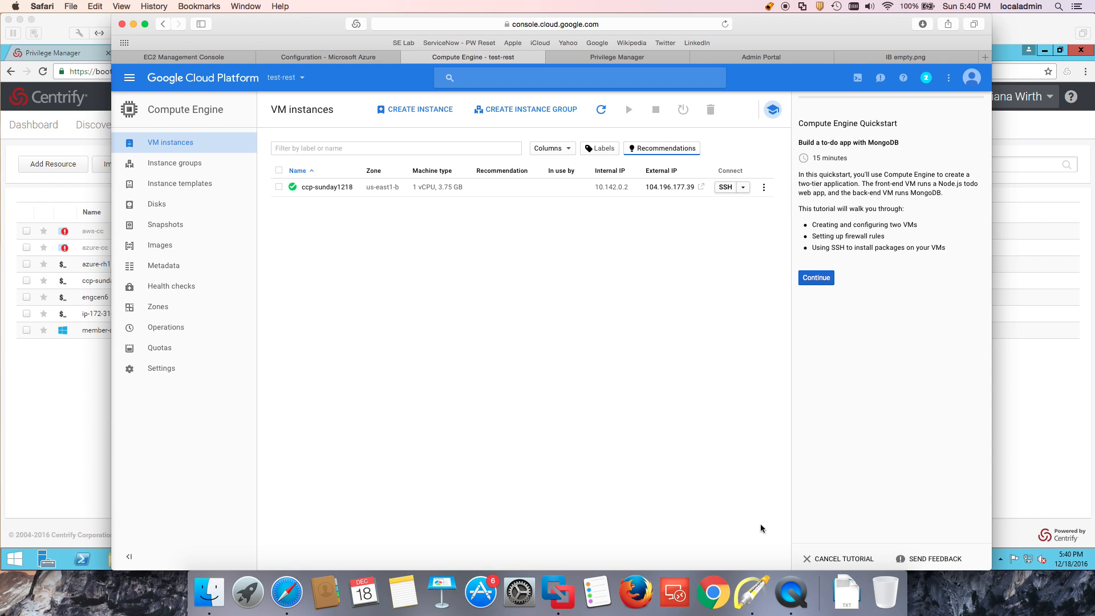